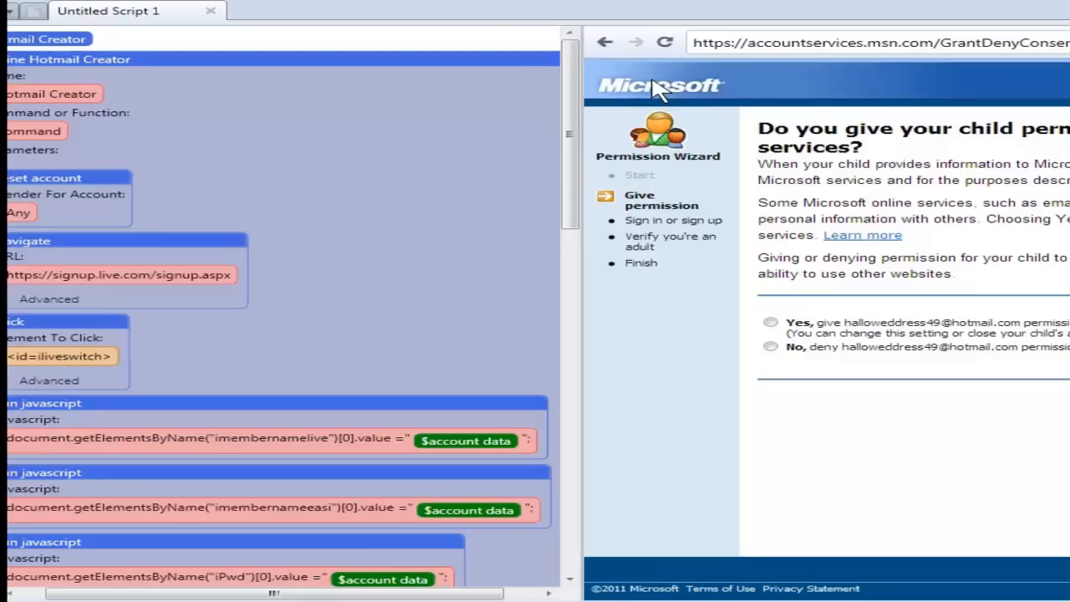
- Go back three pages to signup.live.com and scroll through the Hotmail Creator script
click(605, 42)
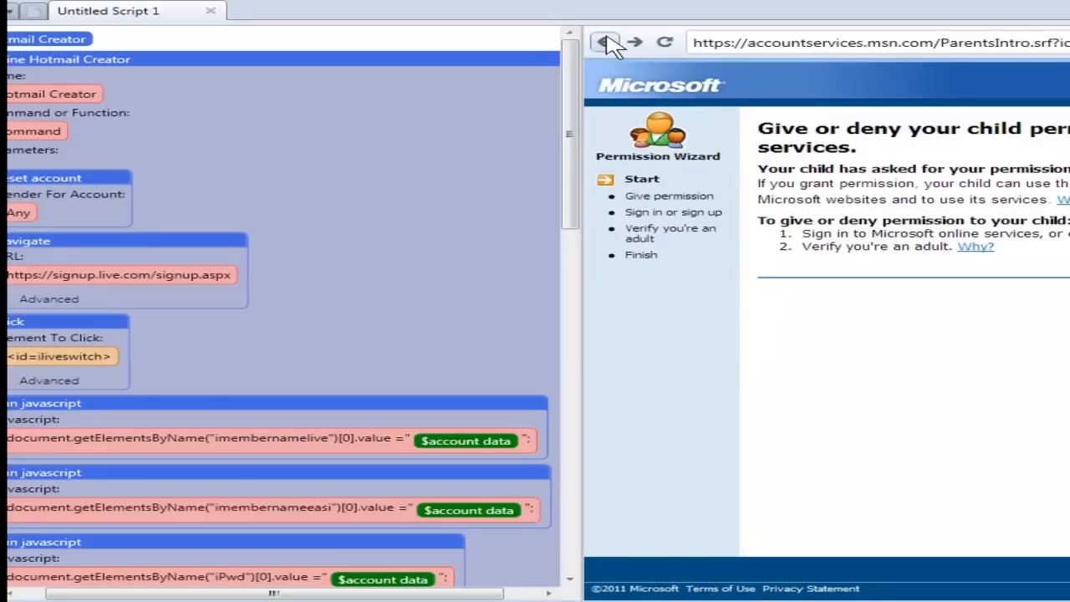
click(605, 42)
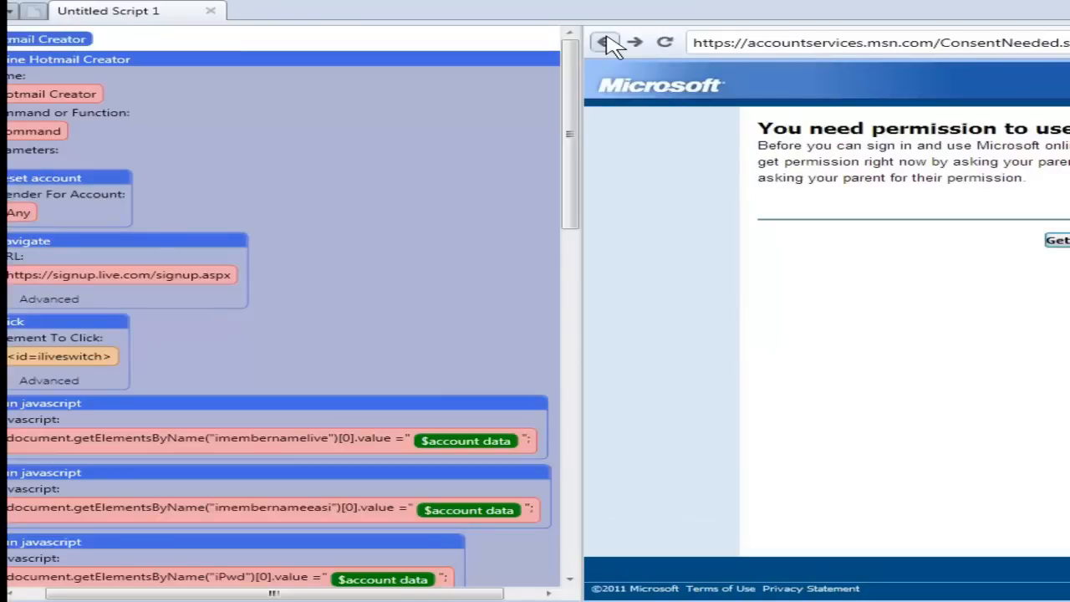
click(606, 42)
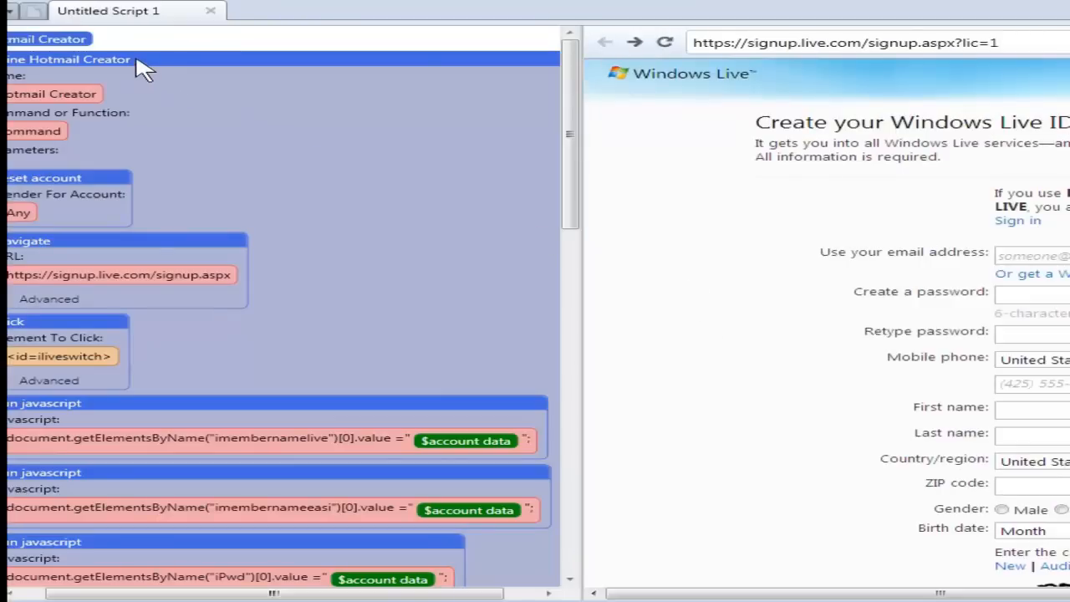
mouse_move(688, 228)
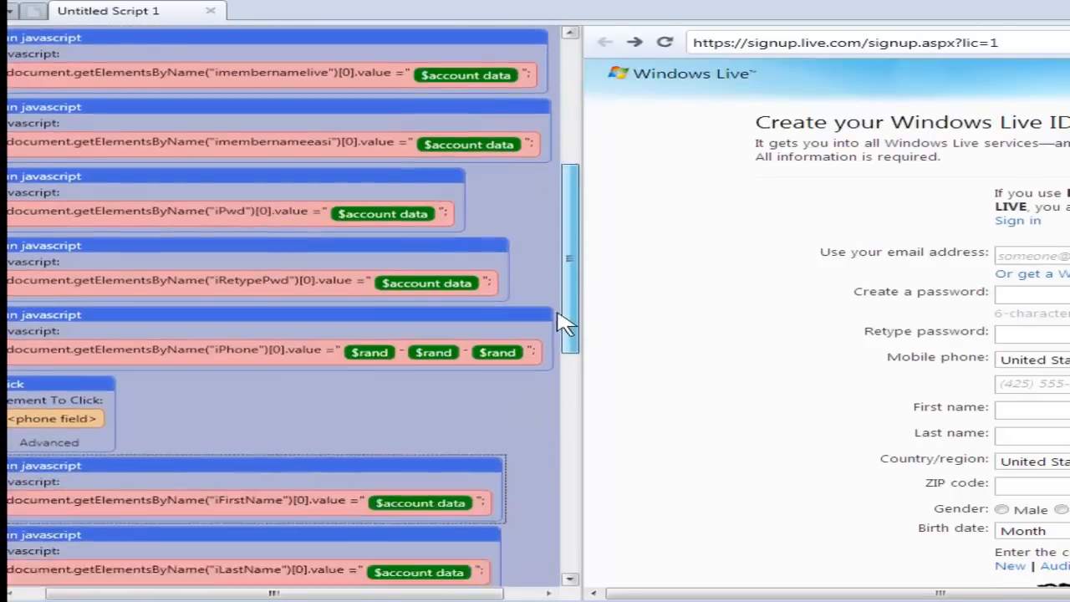
scroll(down, 3)
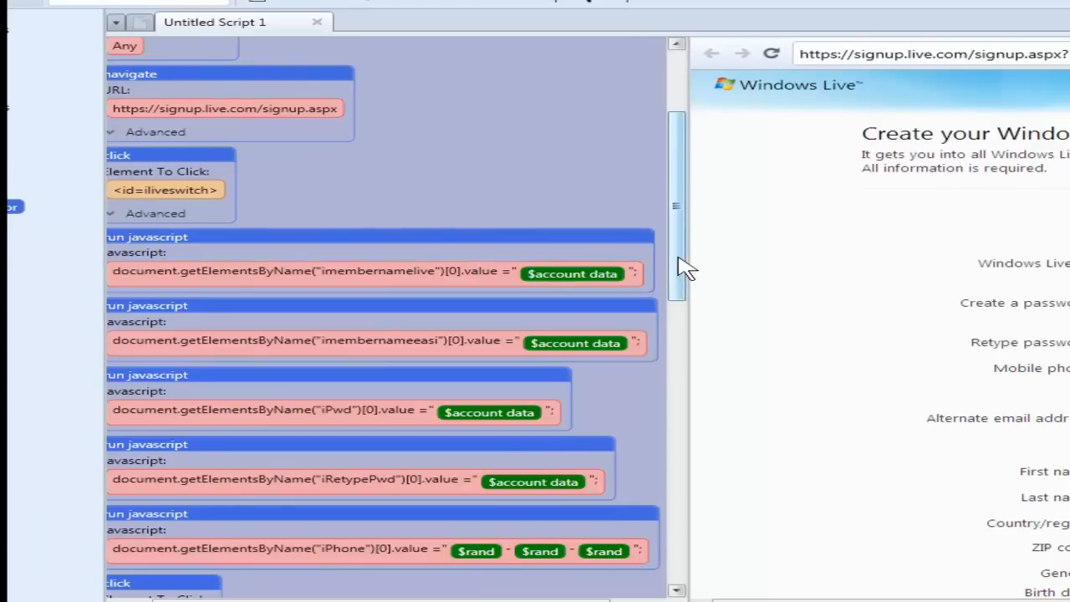
scroll(down, 3)
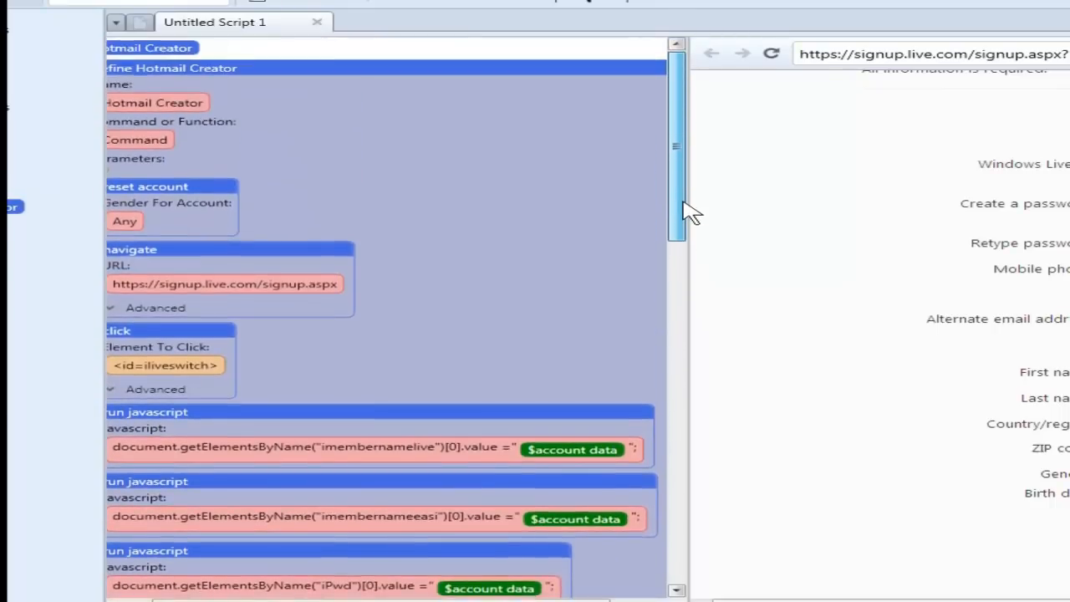
scroll(down, 3)
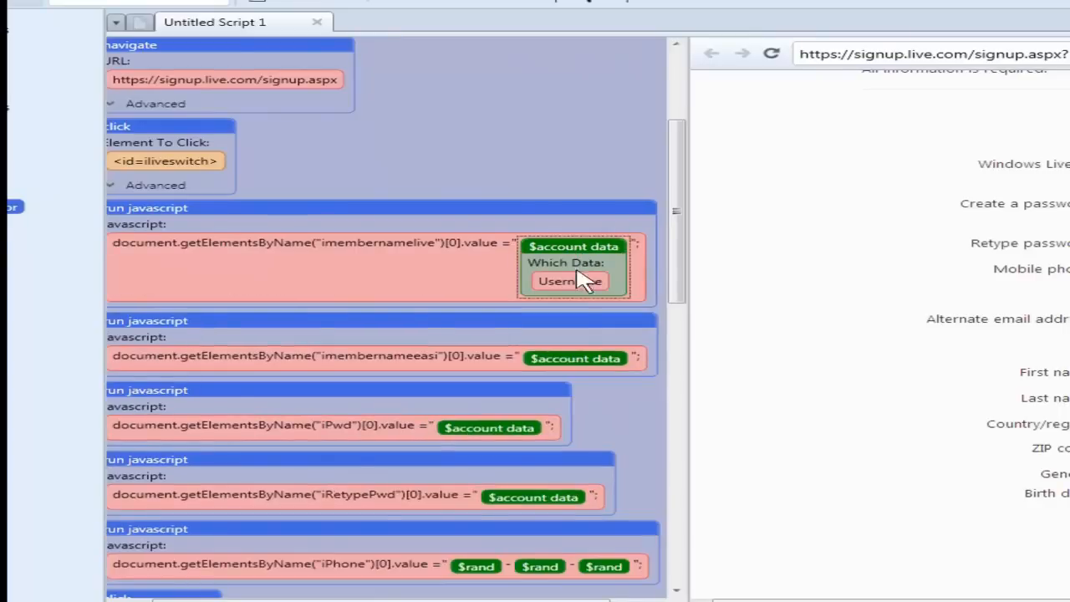
scroll(down, 3)
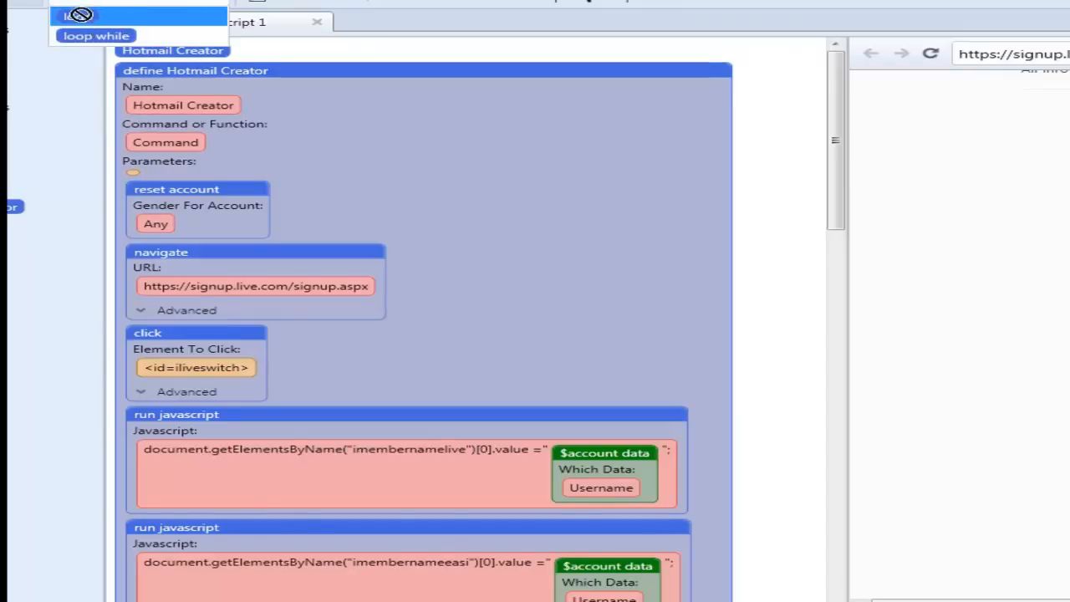
- Place a new loop command at the top of the script
click(79, 15)
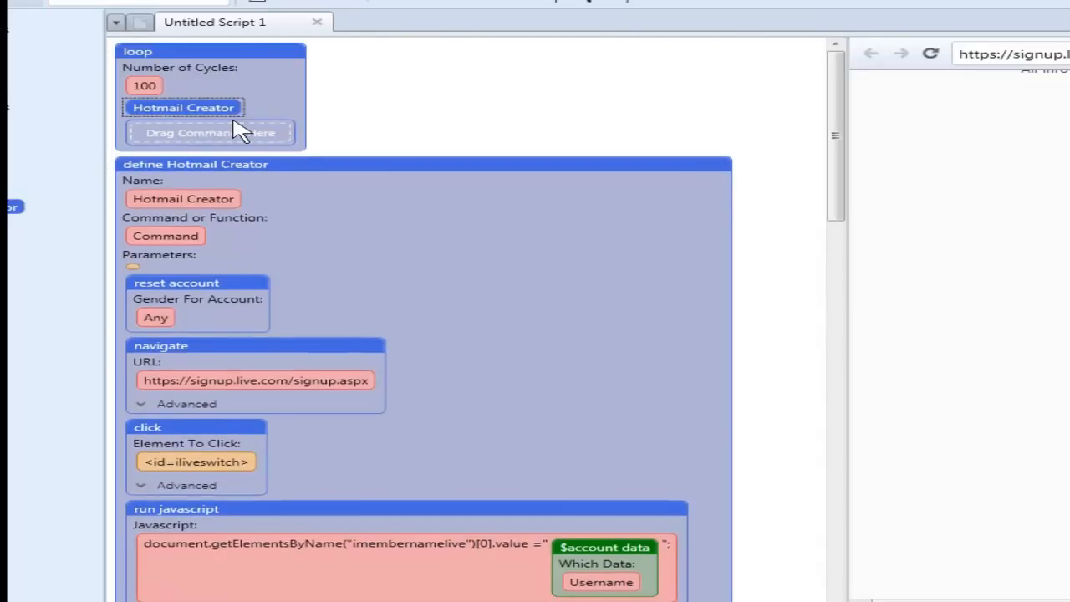
mouse_move(249, 130)
text(%acc)
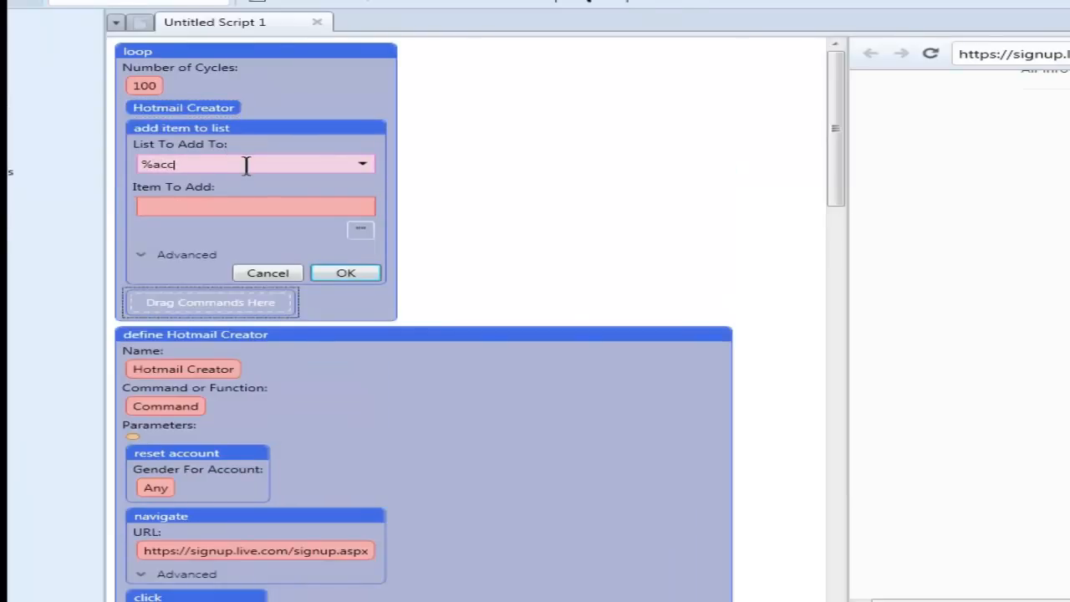
text(ounts)
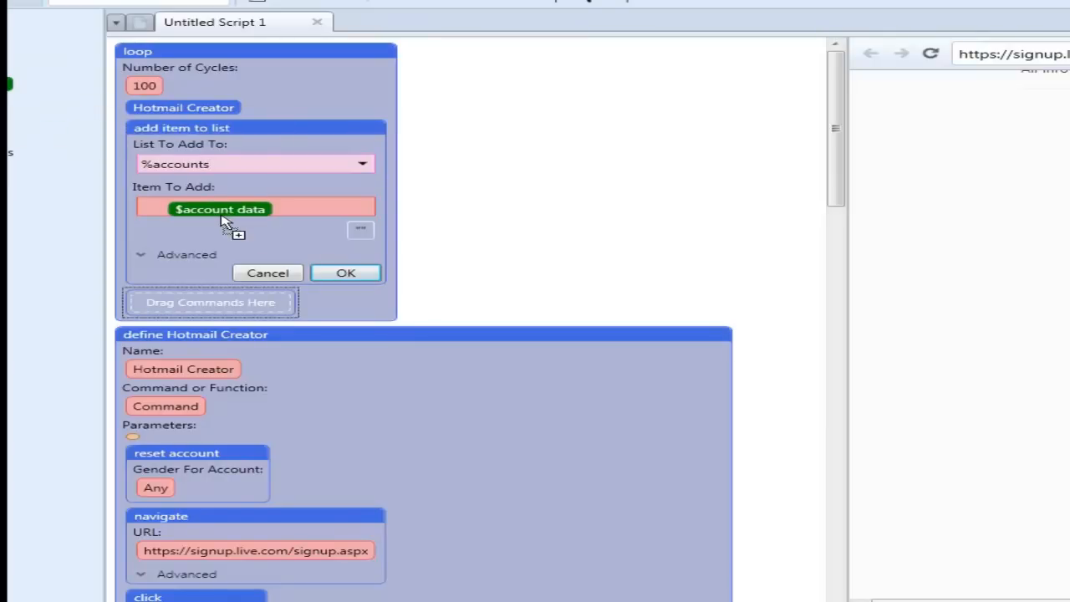
click(220, 209)
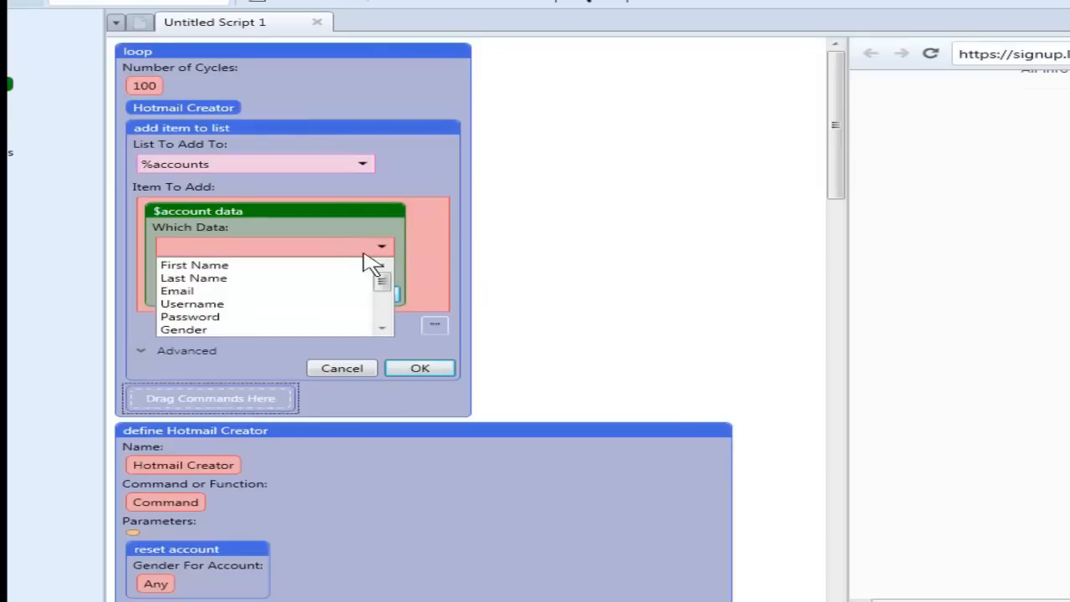
click(191, 303)
text(@)
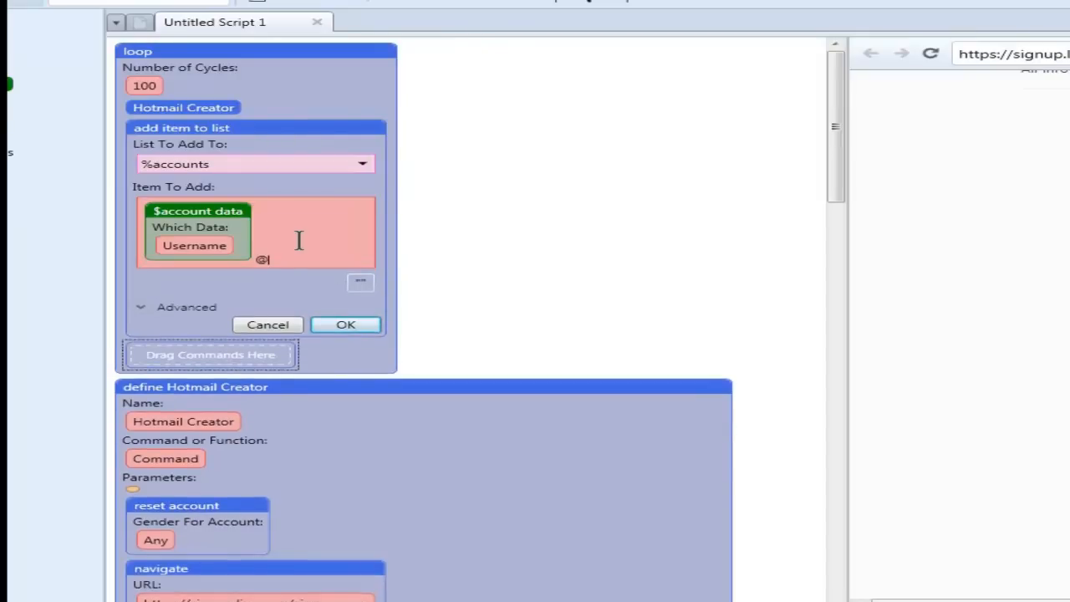
text(hotmail.com)
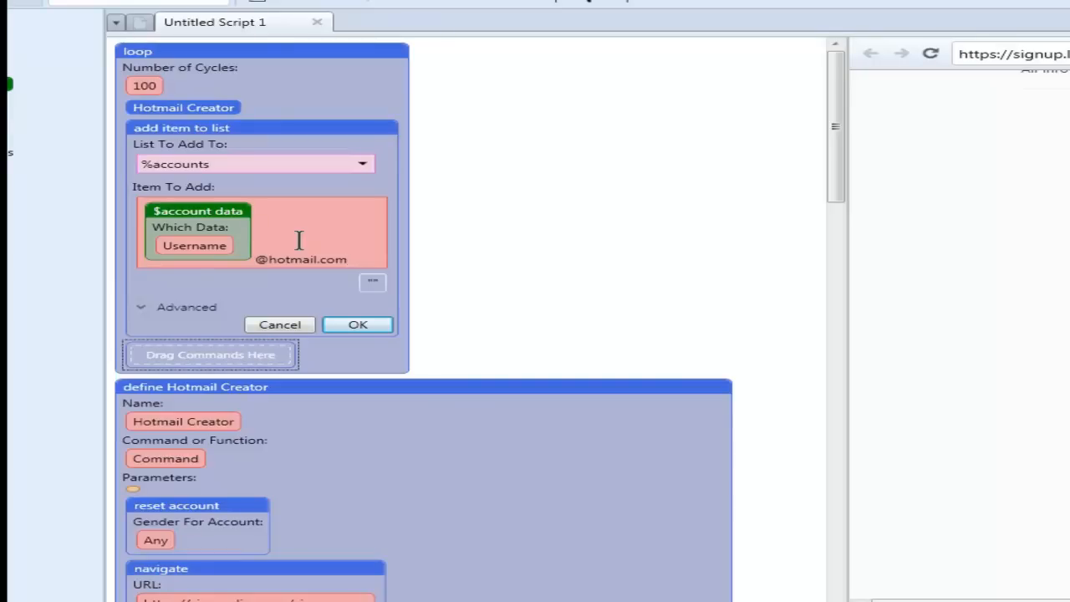
text(,)
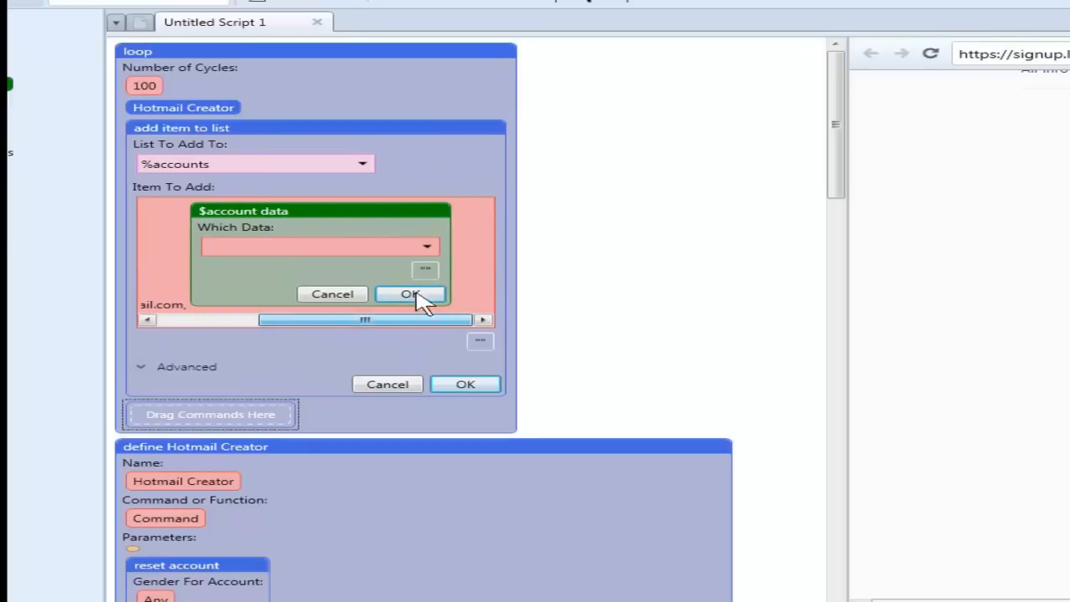
click(319, 247)
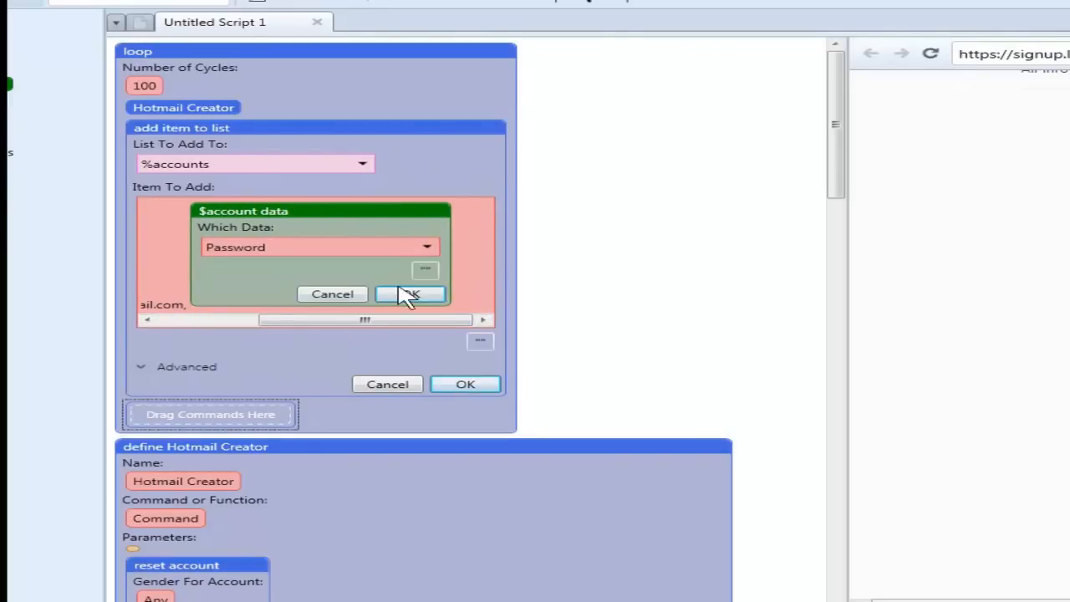
click(410, 294)
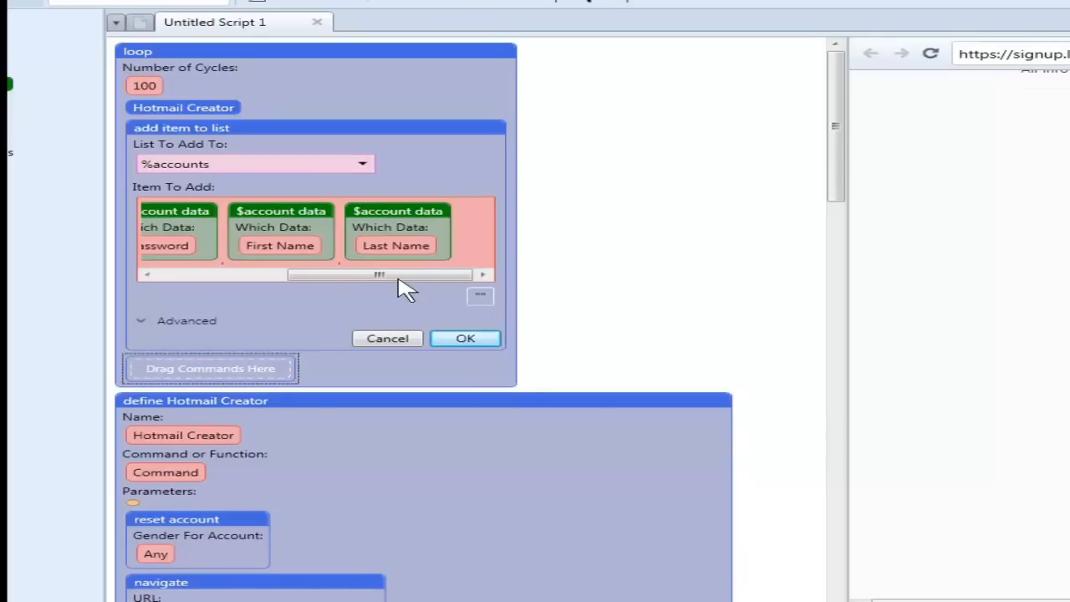
drag(380, 274, 328, 274)
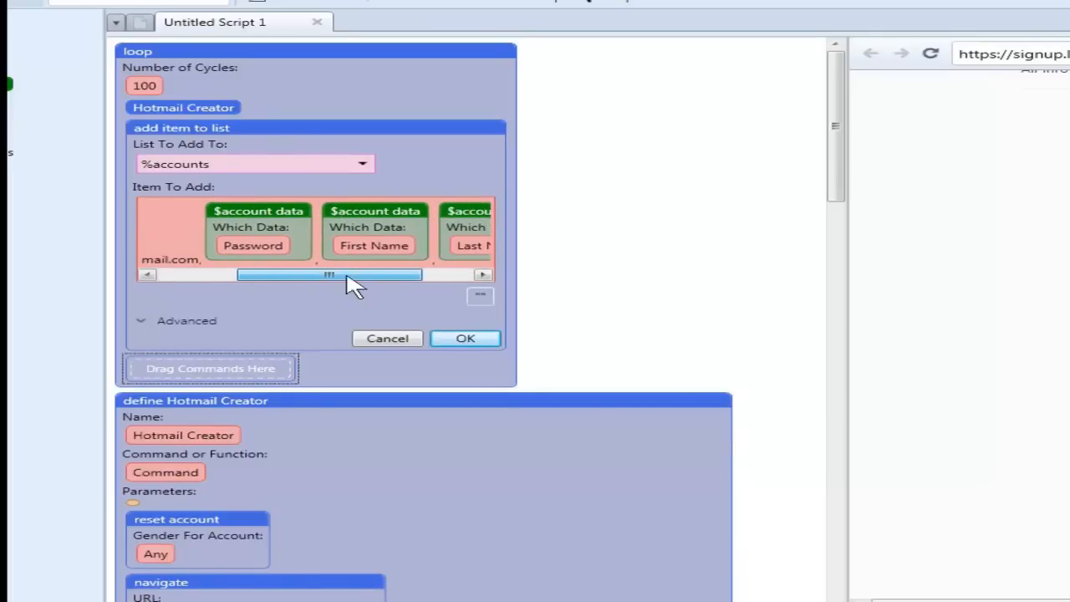
drag(329, 275, 249, 275)
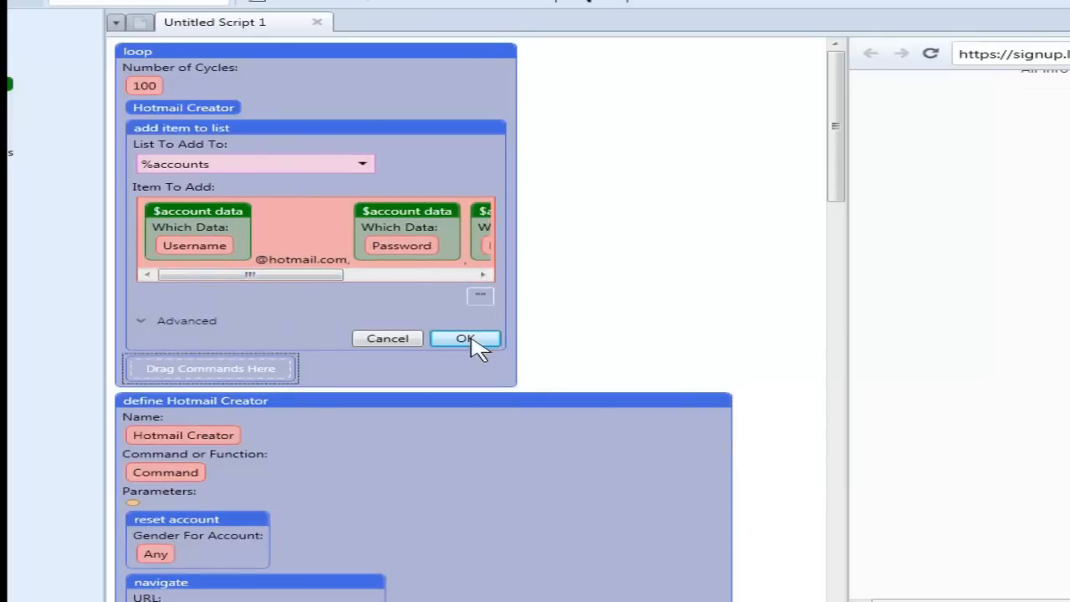
click(465, 338)
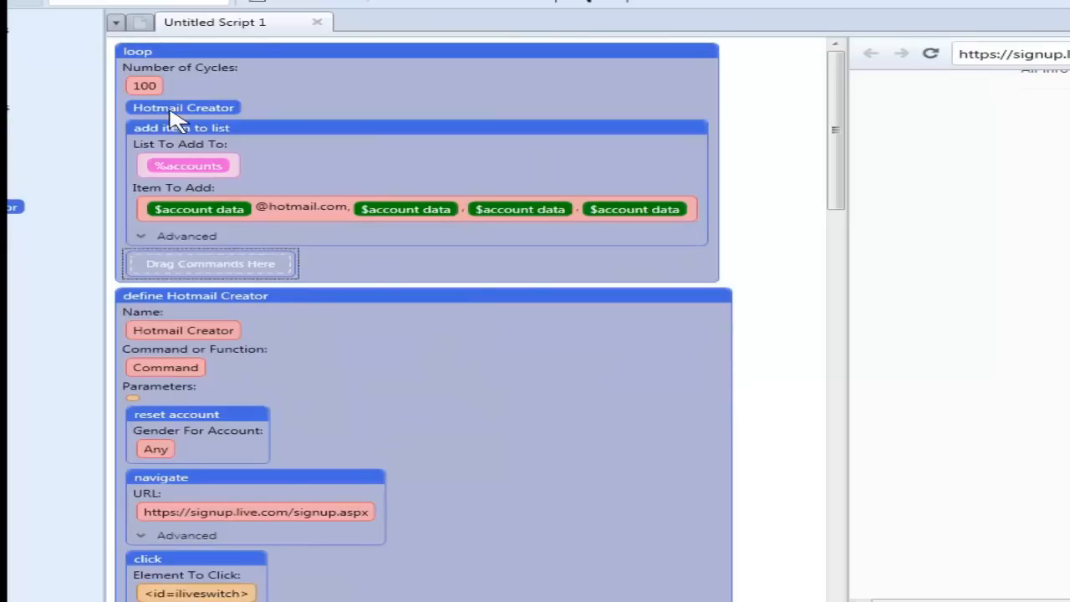
mouse_move(268, 154)
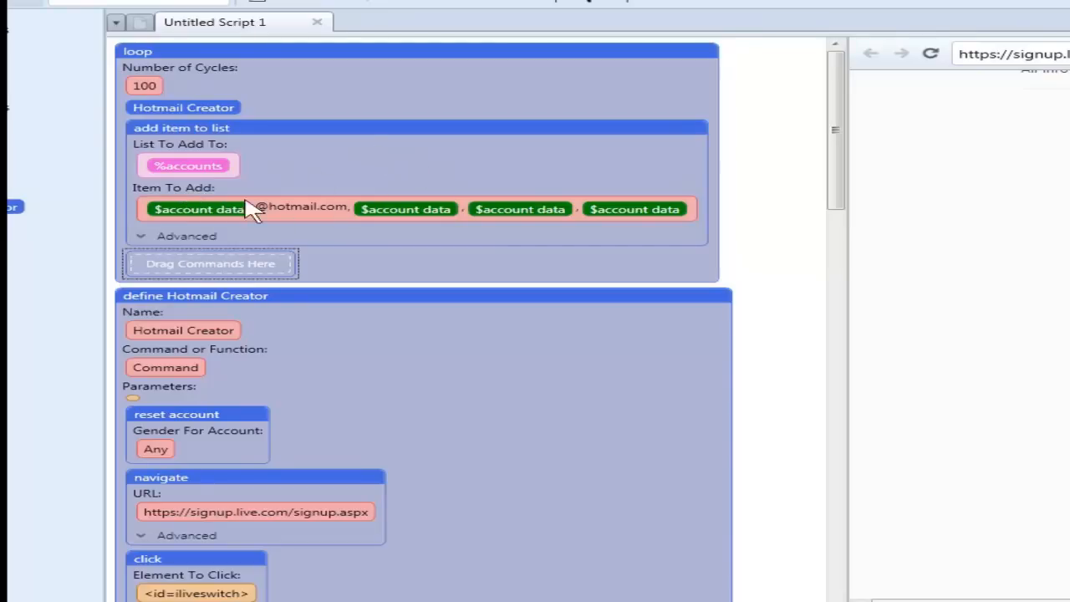
mouse_move(221, 55)
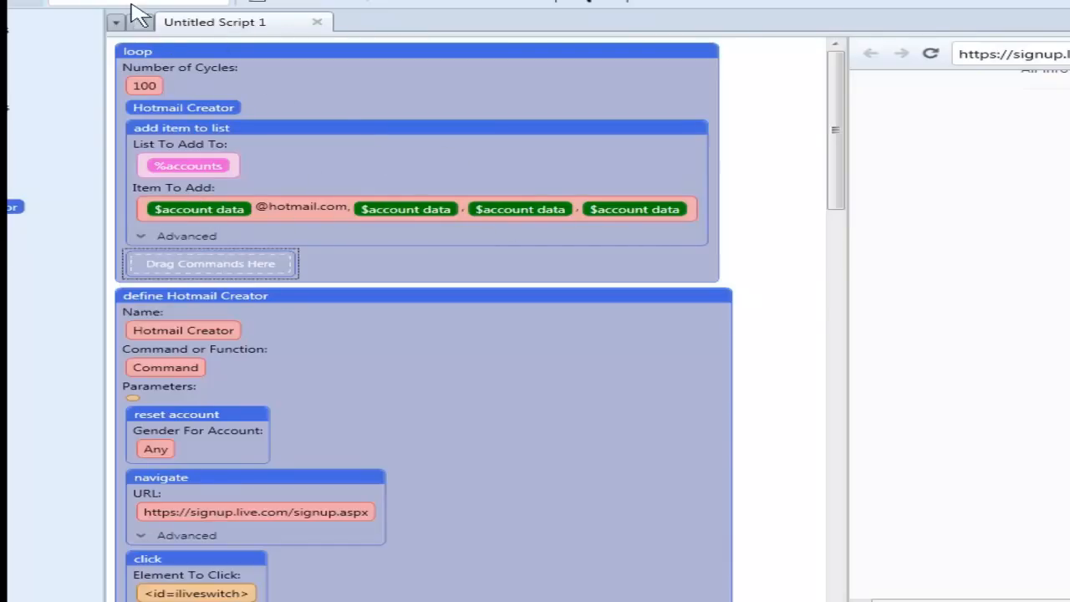
- Add a save to file command writing %accounts to Application folder\Hotmail Accounts.csv
click(115, 22)
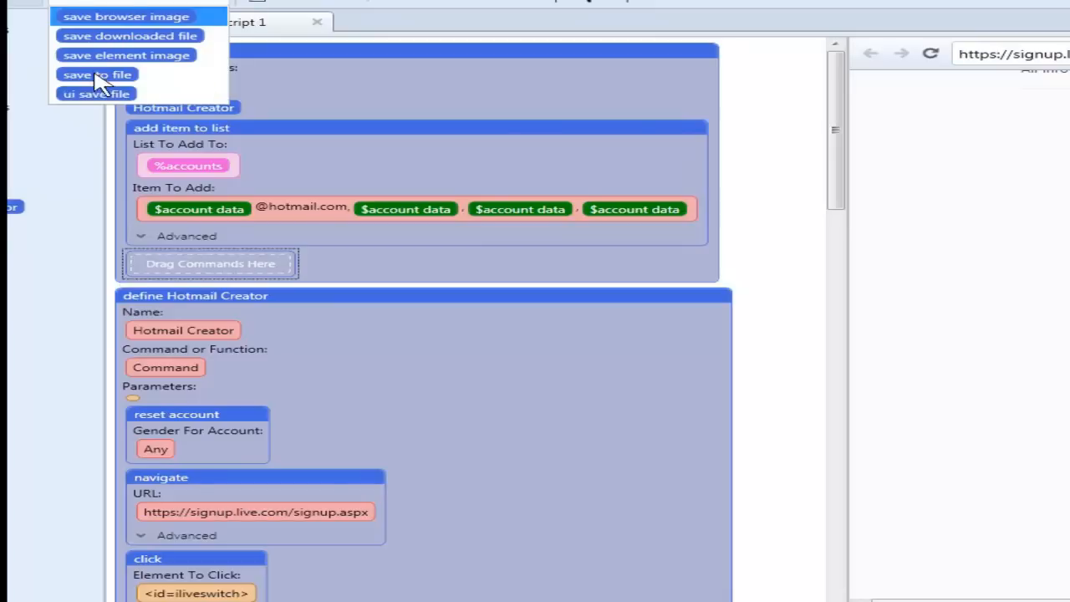
click(97, 74)
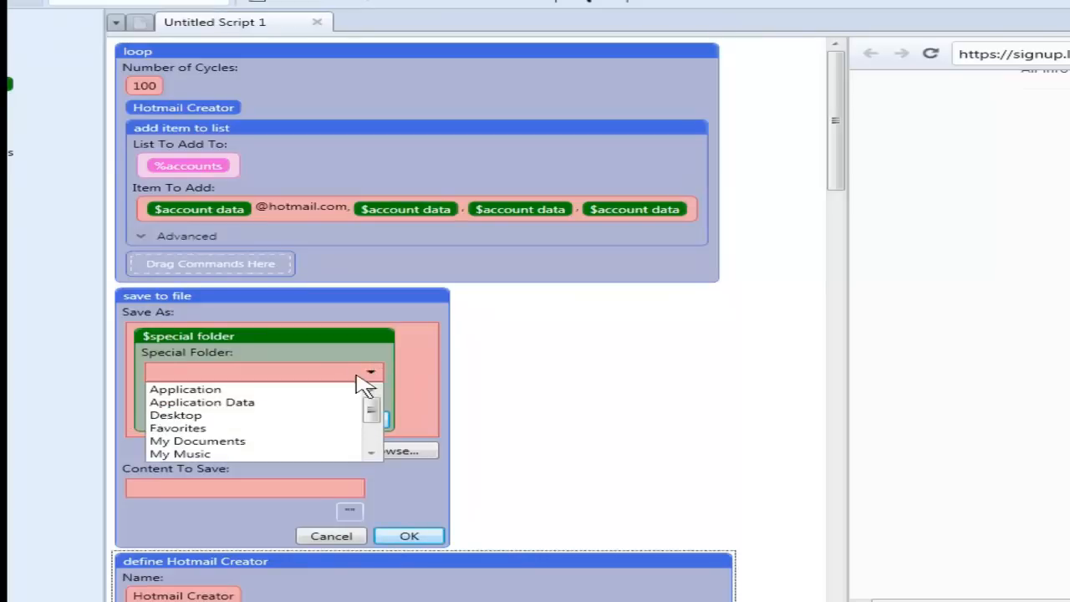
mouse_move(193, 405)
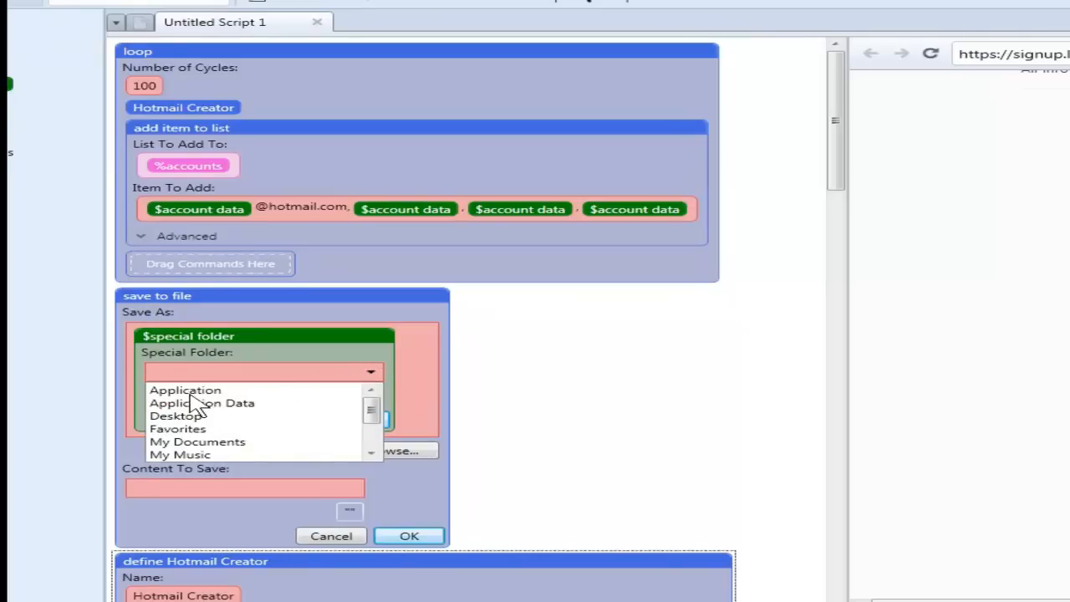
click(185, 389)
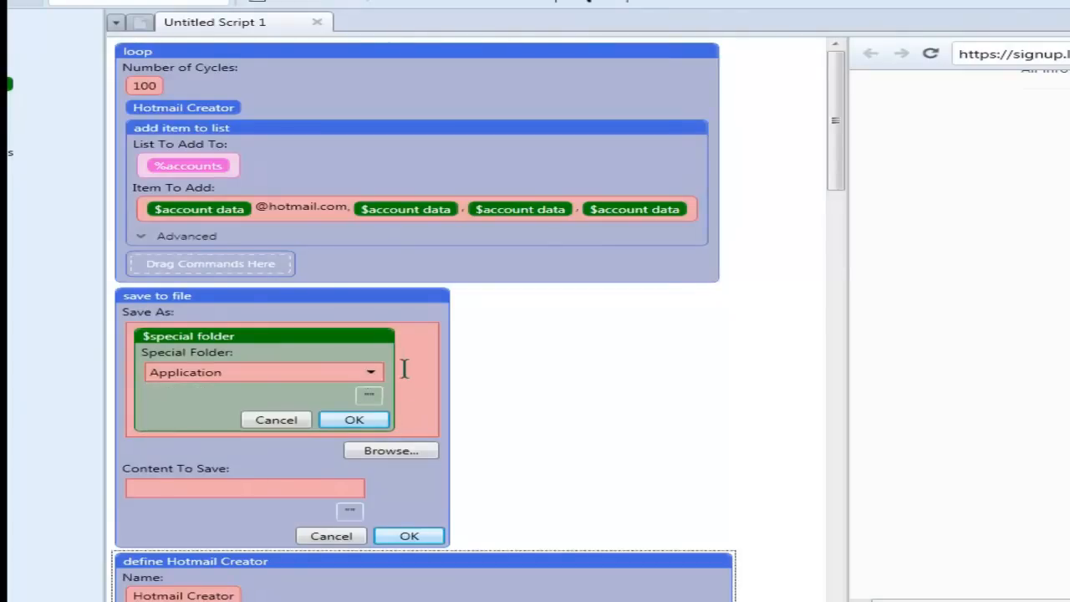
click(354, 420)
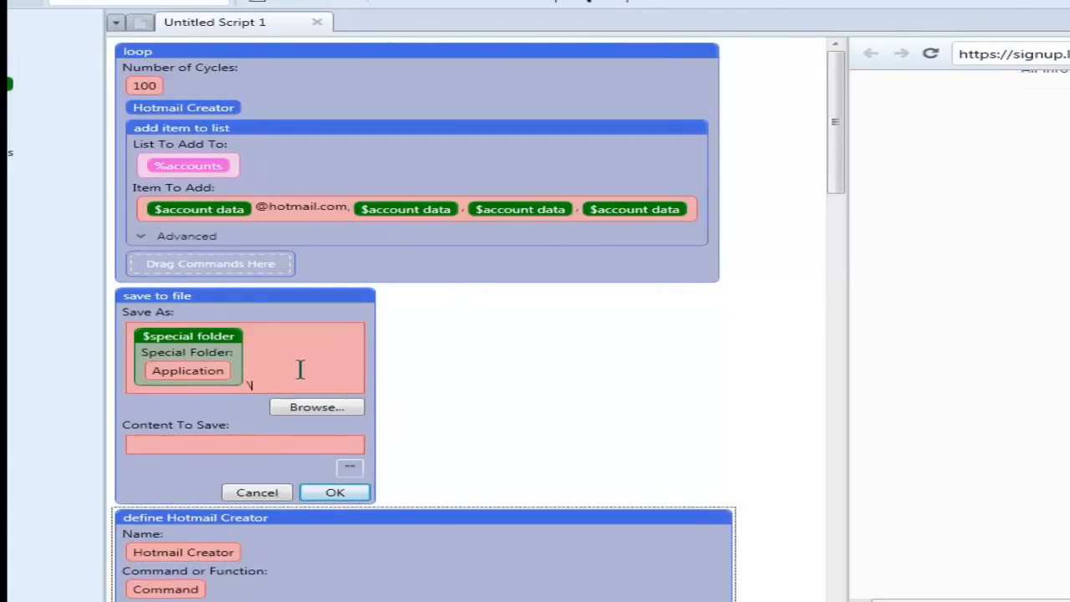
text(Hotmail Accounts)
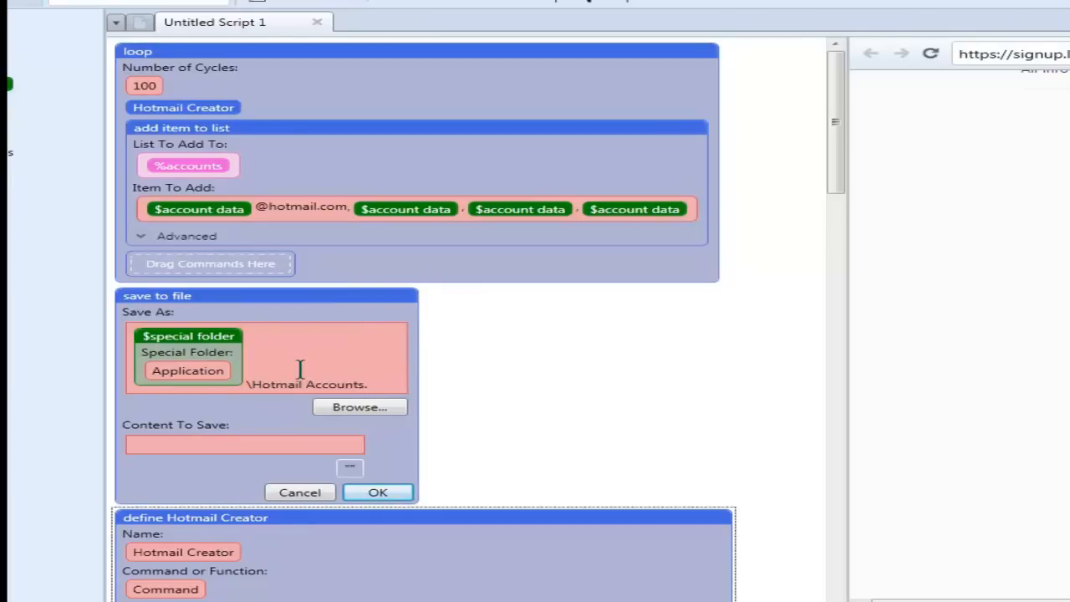
text(.csv)
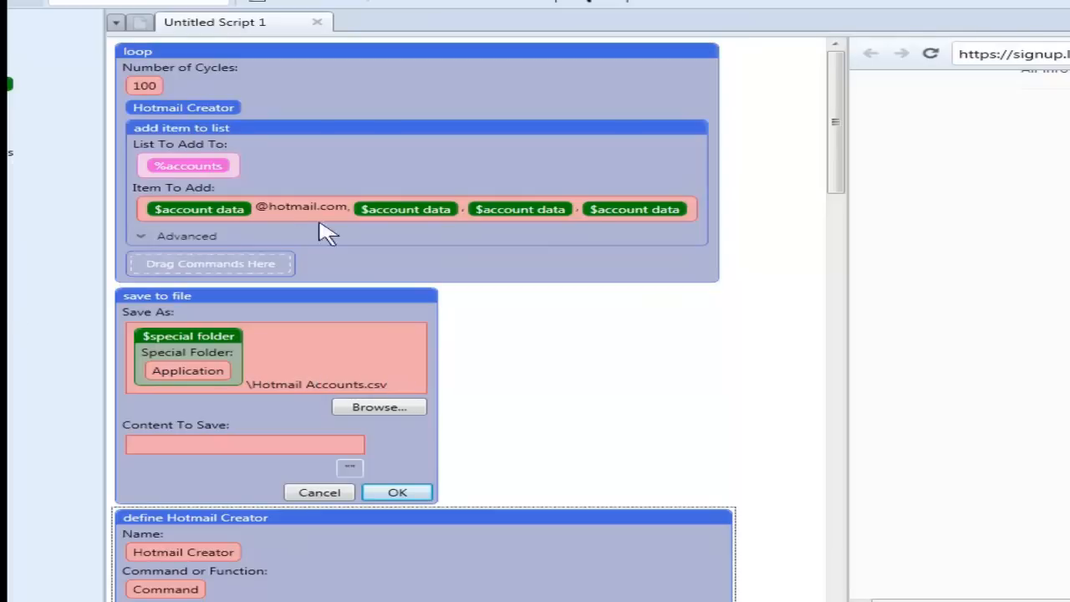
drag(188, 165, 244, 463)
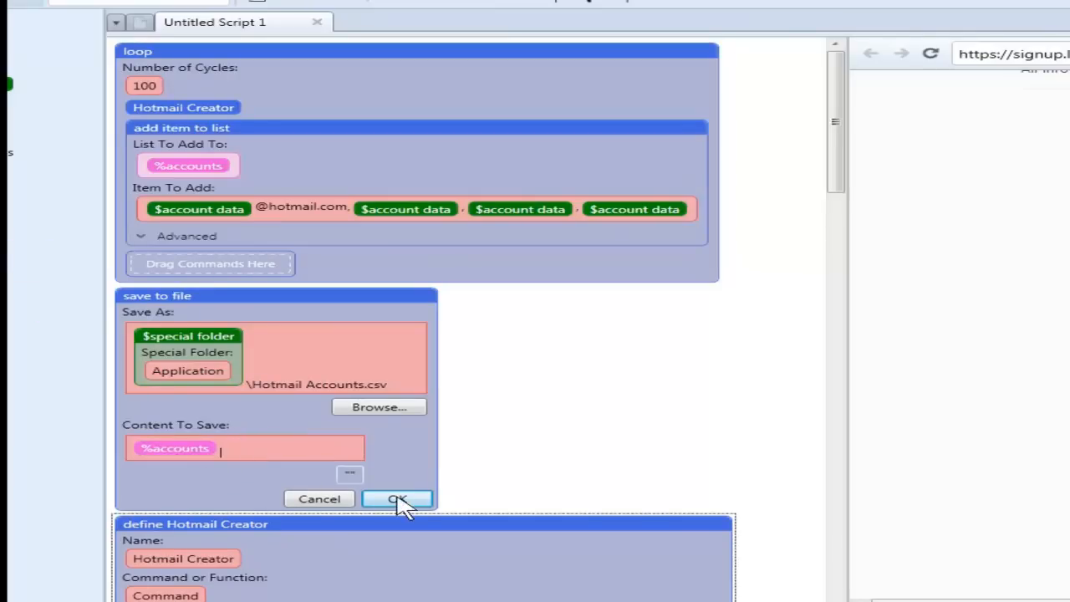
click(397, 499)
text(%)
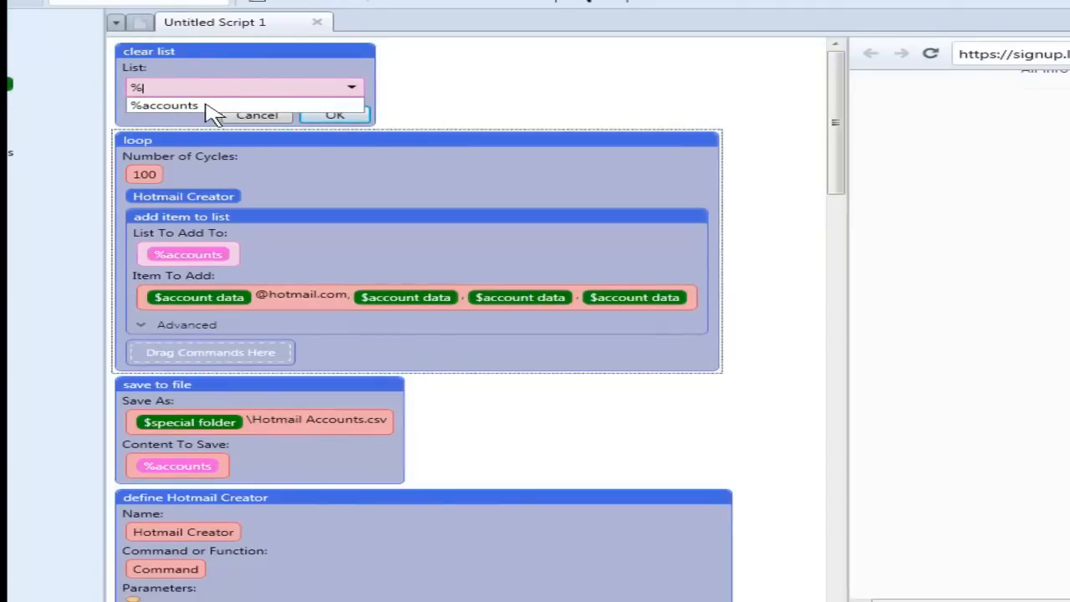
- Choose %accounts as the list for the clear list command
click(164, 104)
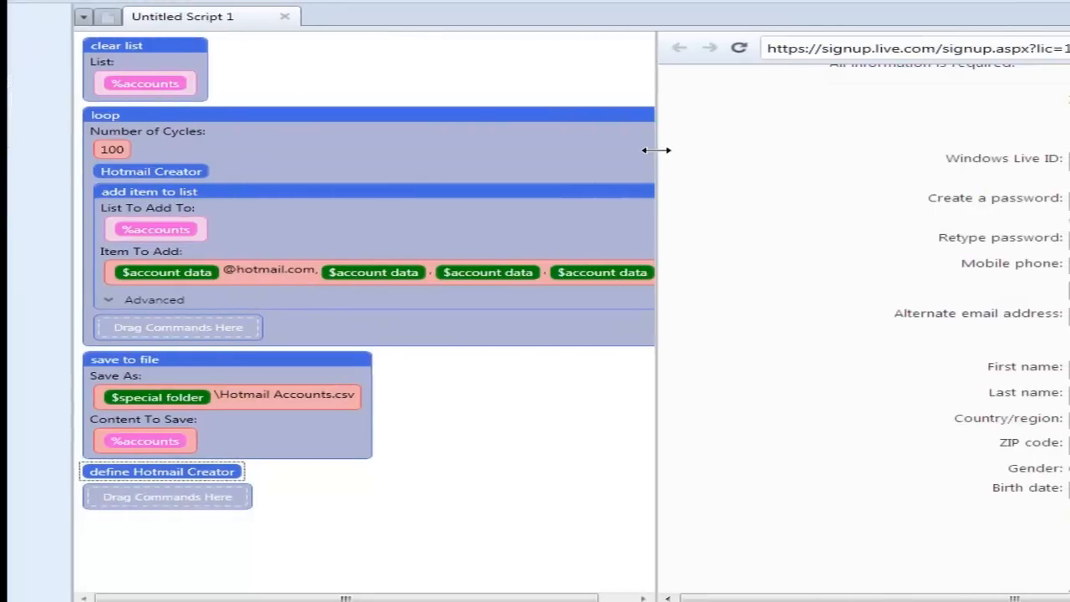
mouse_move(92, 12)
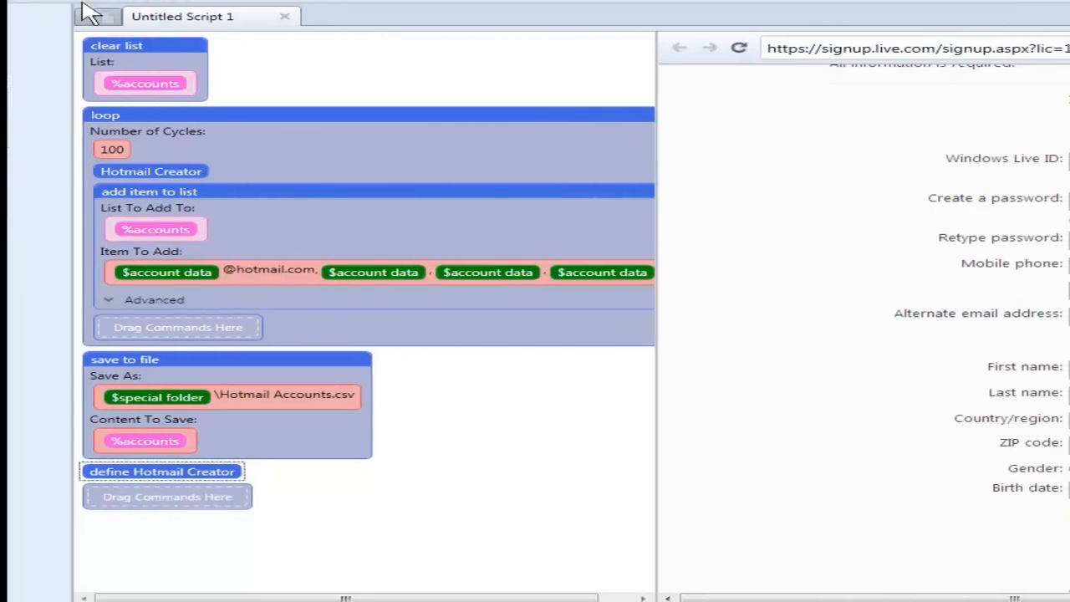
- Add an if $exists <id=pgtitle> check and move add item to list into its then branch
click(96, 15)
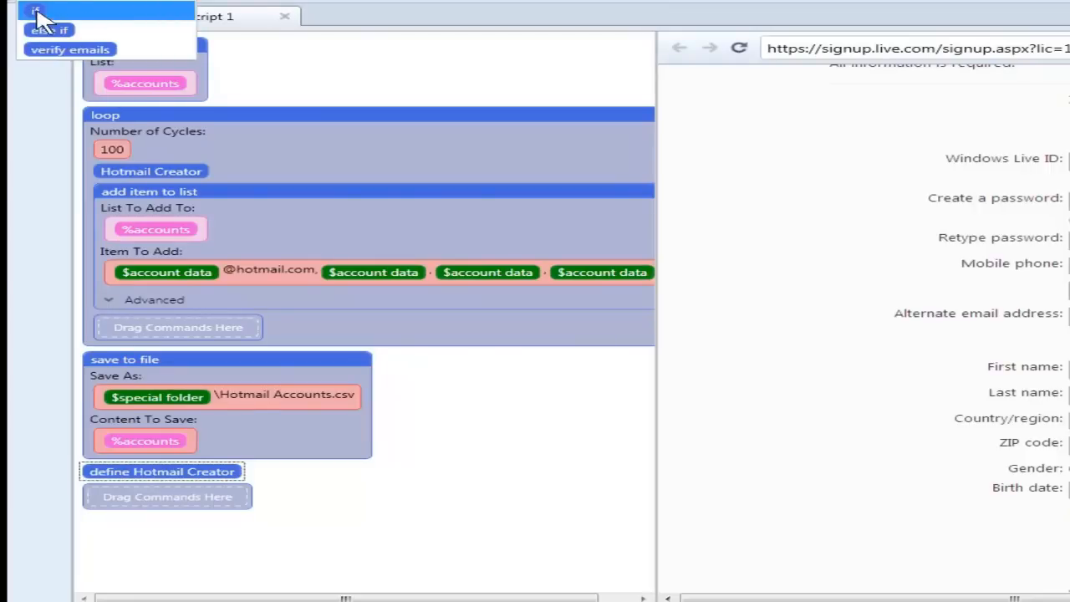
click(35, 11)
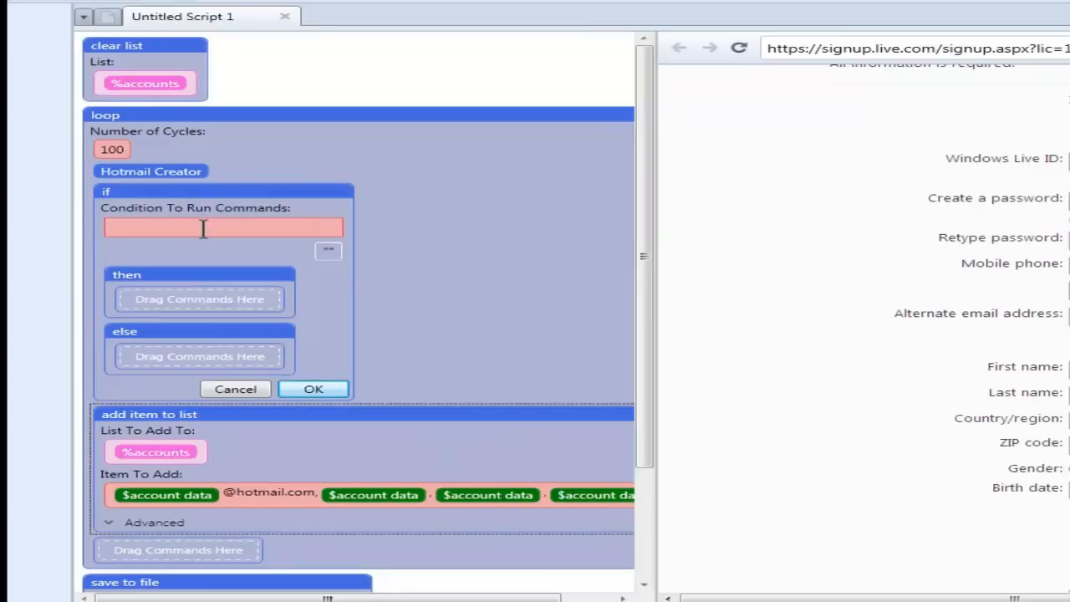
click(222, 228)
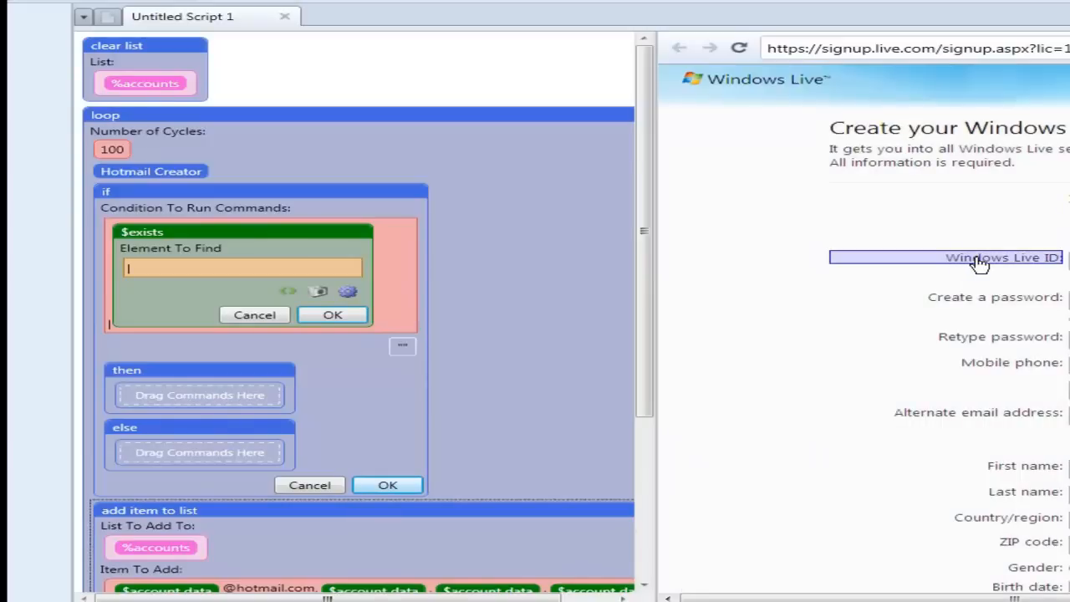
click(347, 291)
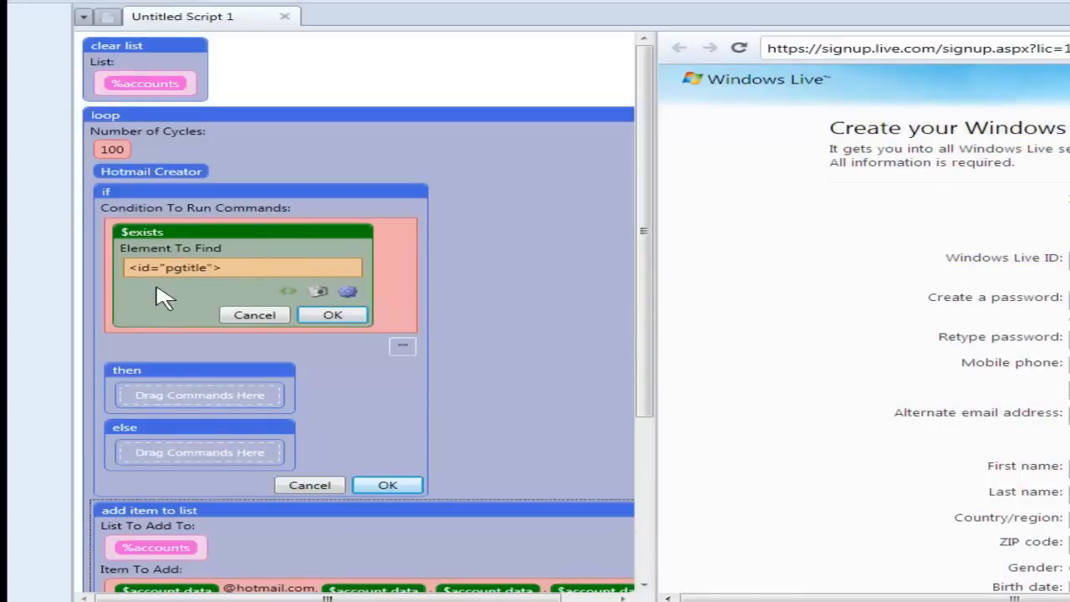
mouse_move(422, 305)
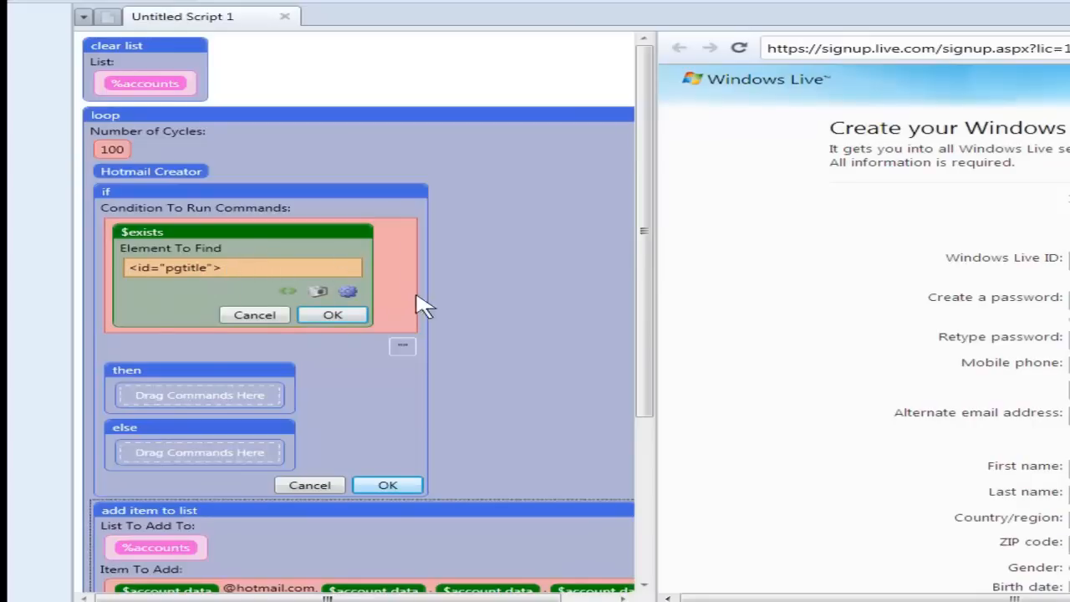
click(332, 314)
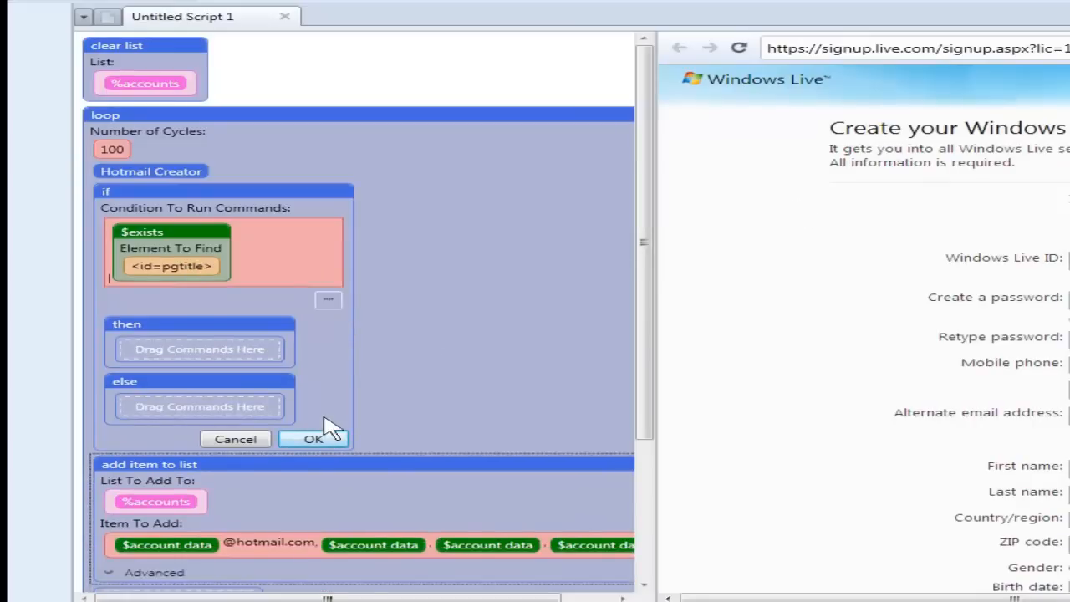
click(312, 439)
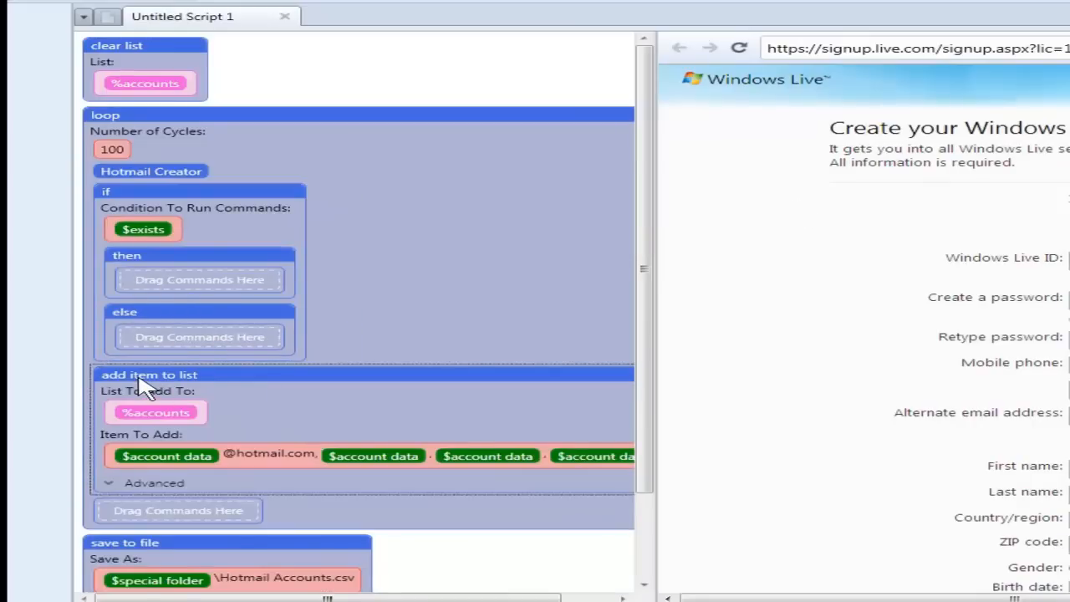
drag(148, 374, 199, 280)
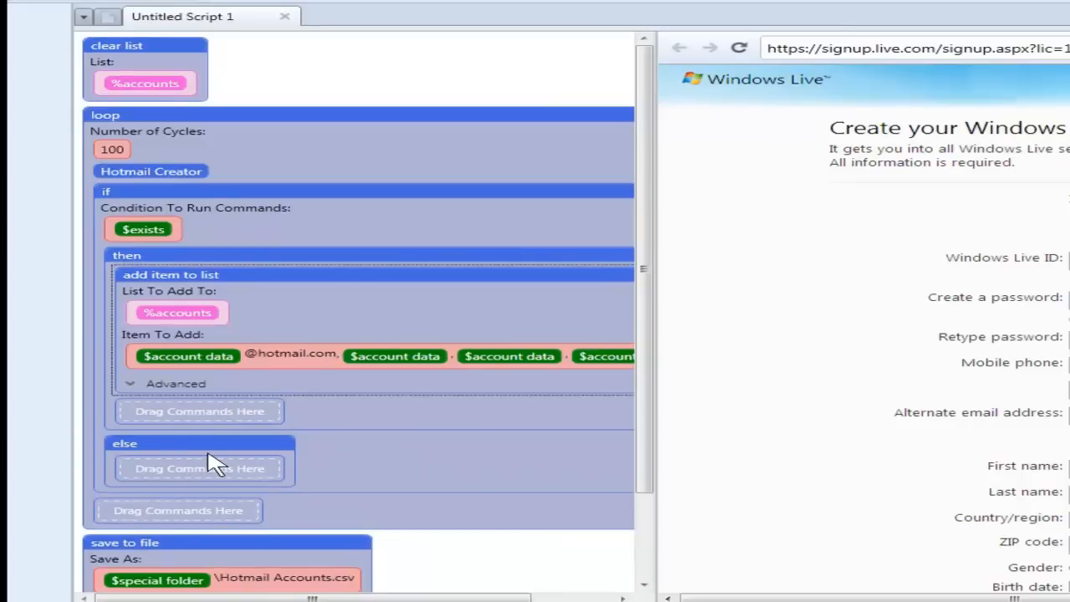
mouse_move(177, 511)
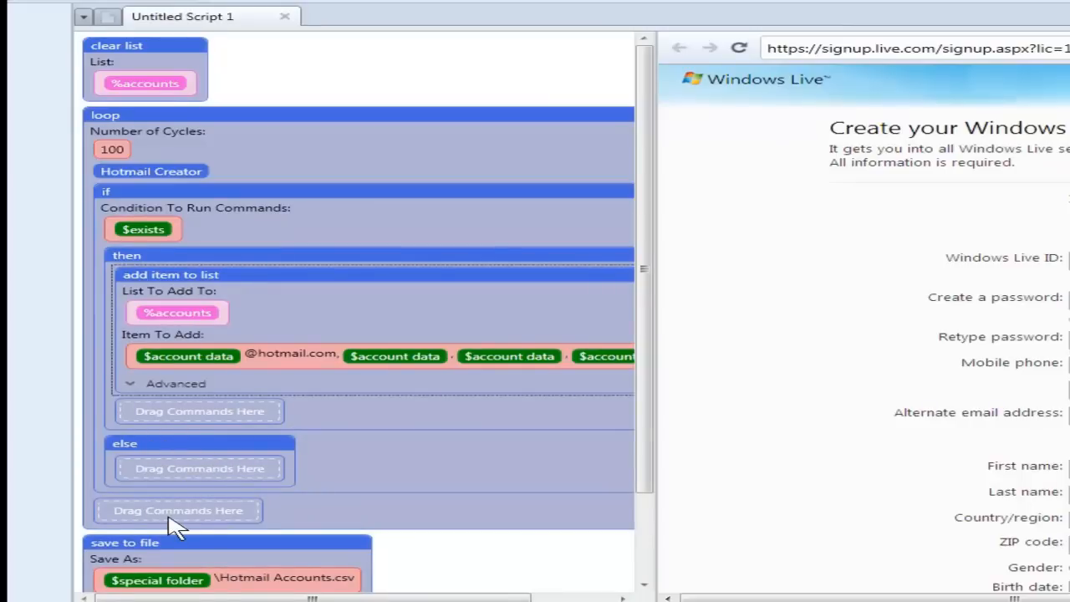